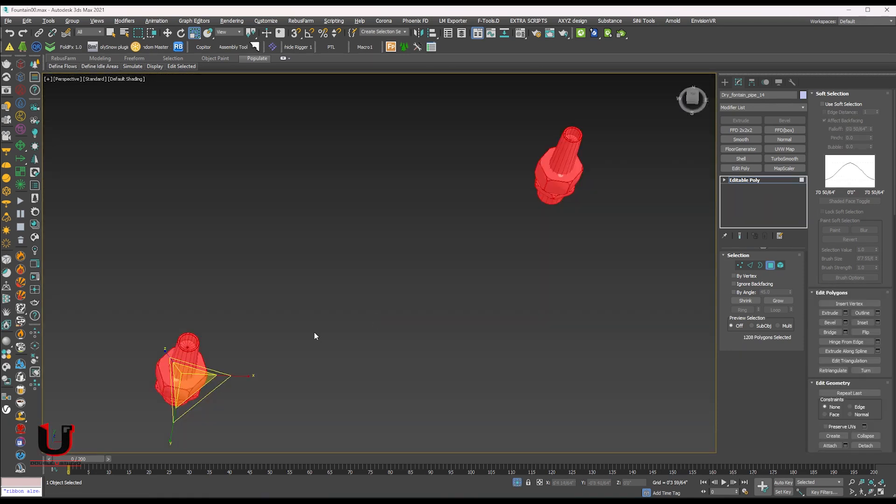
In Front wireframe view, region-select the top ring of nozzle polygons.
{"action": "key", "text": "f"}
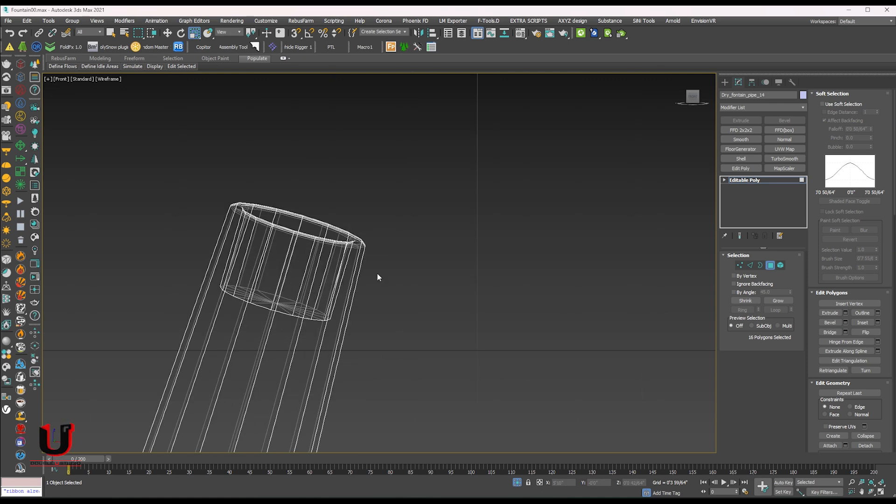
{"action": "left_click_drag", "start_coordinate": [145, 166], "coordinate": [398, 257]}
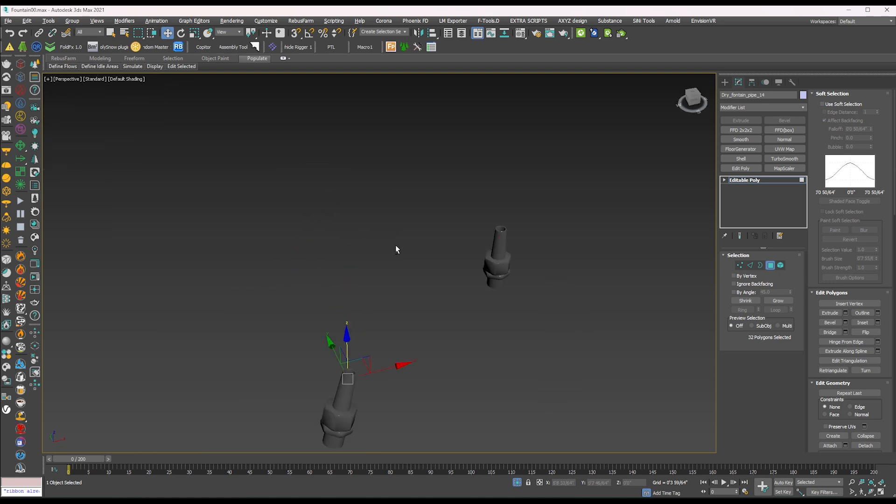
Unhide all sixteen fountain pipe copies and quick-attach them into one Editable Poly.
{"action": "right_click", "coordinate": [396, 250]}
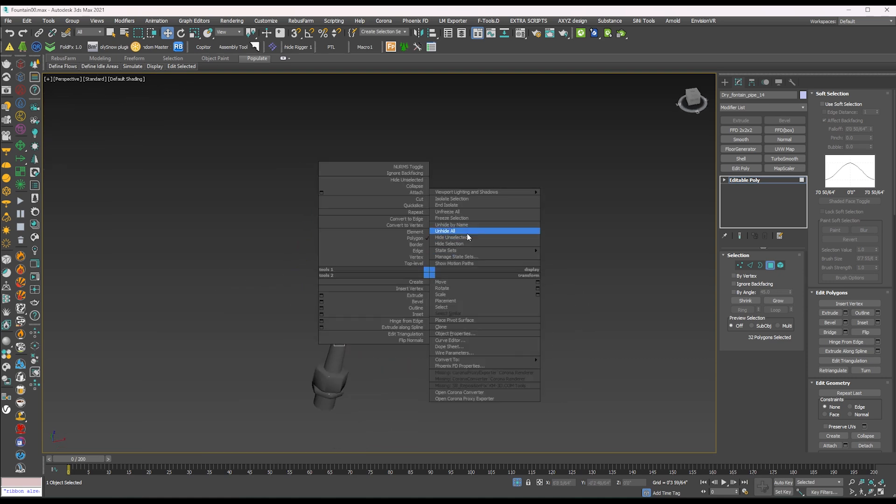
{"action": "left_click", "coordinate": [446, 231]}
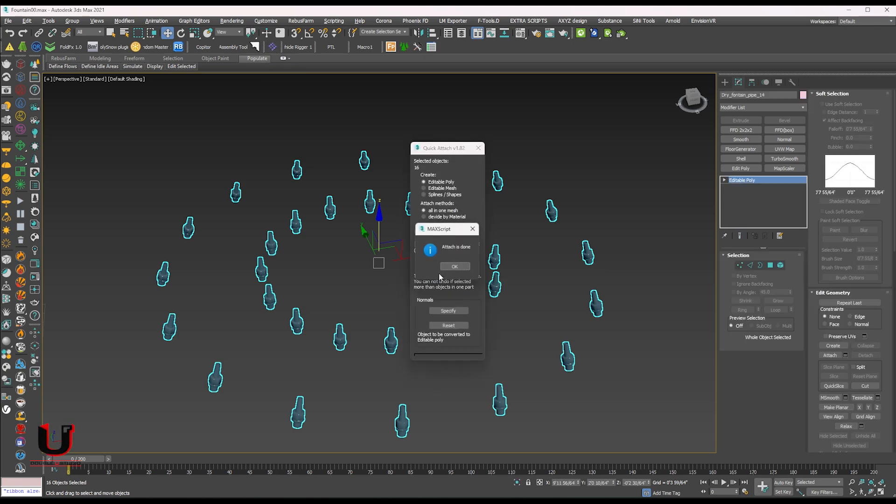
{"action": "left_click", "coordinate": [454, 267]}
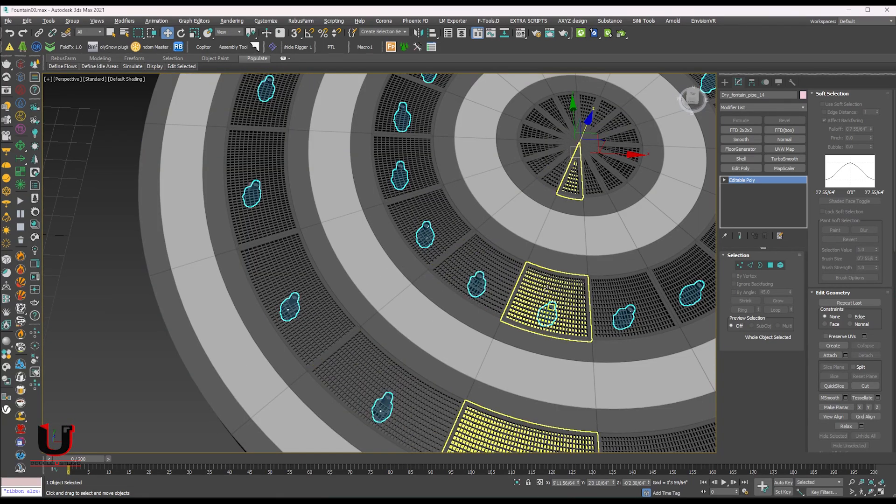
Select the nozzle-top faces on every nozzle using Polygon: Material IDs, ID 2.
{"action": "left_click", "coordinate": [770, 265]}
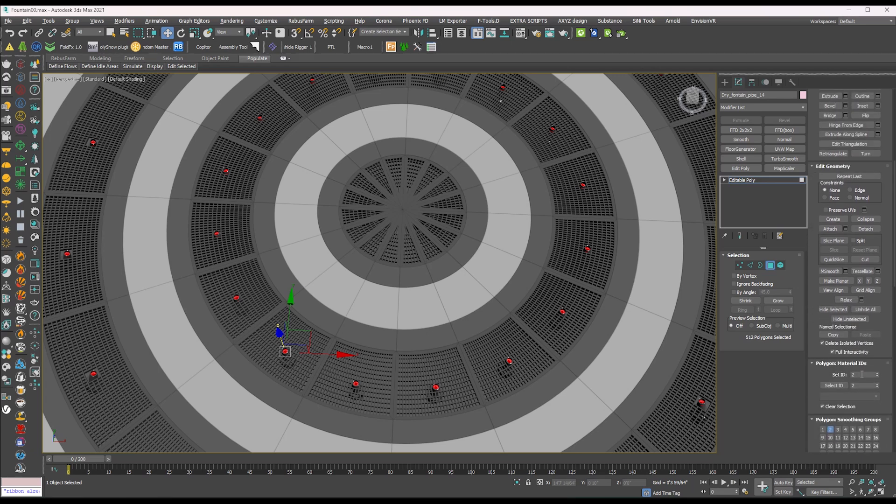
{"action": "left_click", "coordinate": [865, 374]}
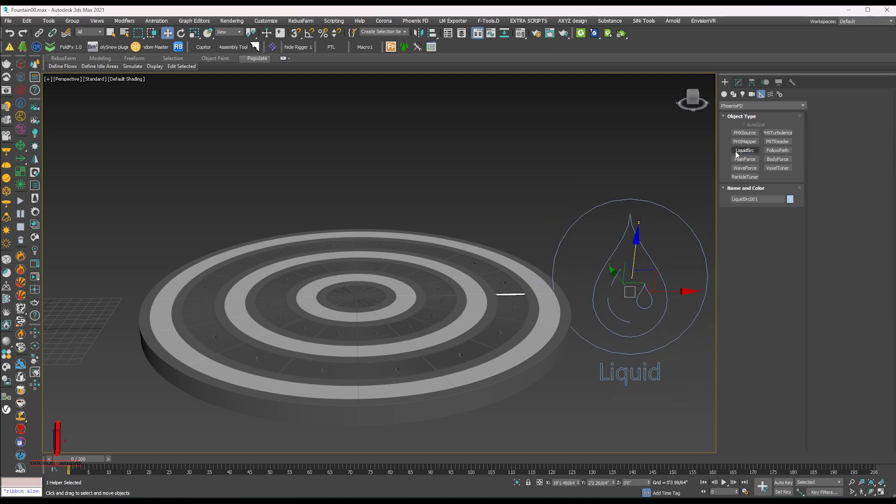
Create a LiquidSrc helper and add Dry_fontain_pipe_14 as its emitter node.
{"action": "left_click", "coordinate": [738, 82]}
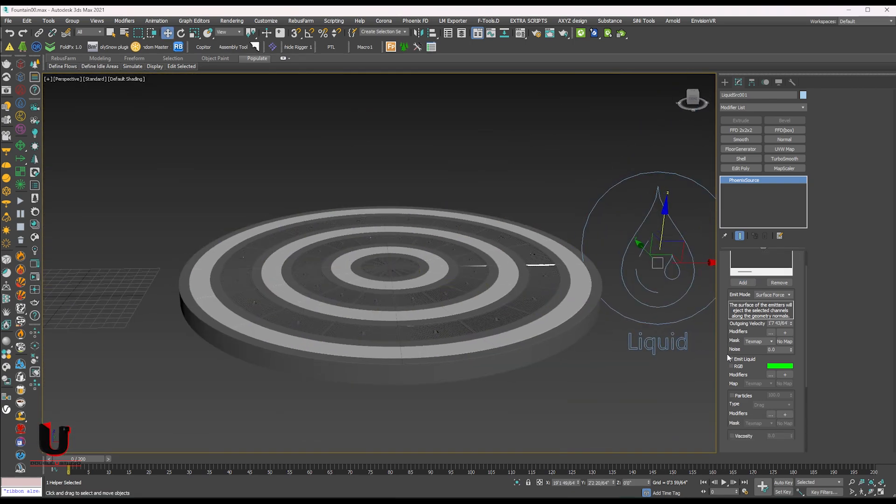
{"action": "scroll", "scroll_direction": "down", "scroll_amount": 3}
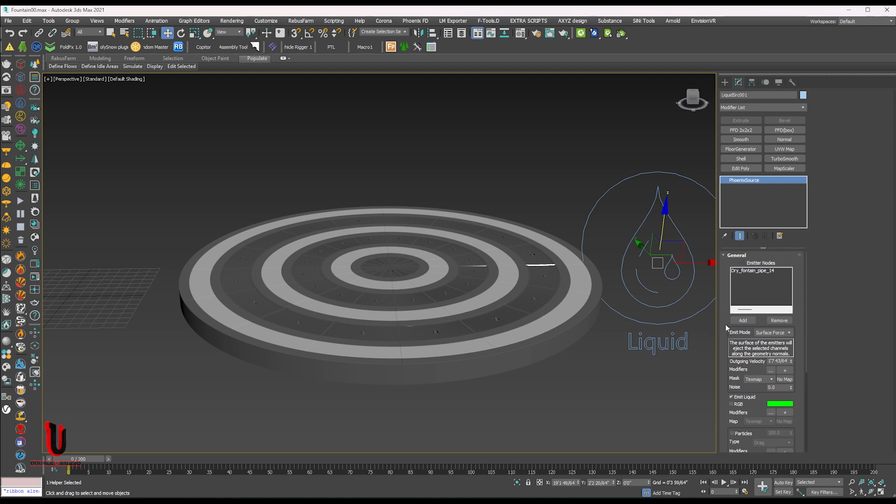
{"action": "double_click", "coordinate": [777, 362]}
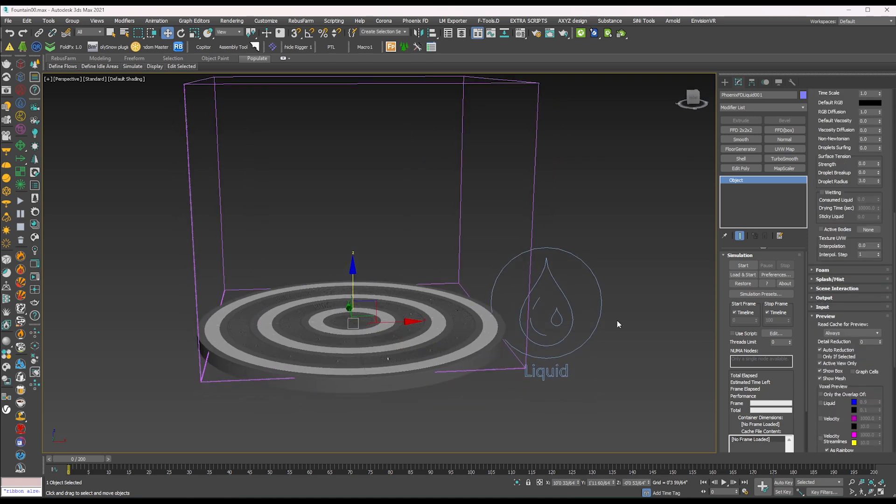
Start the fountain liquid simulation, then stop it after a few frames.
{"action": "left_click", "coordinate": [743, 265]}
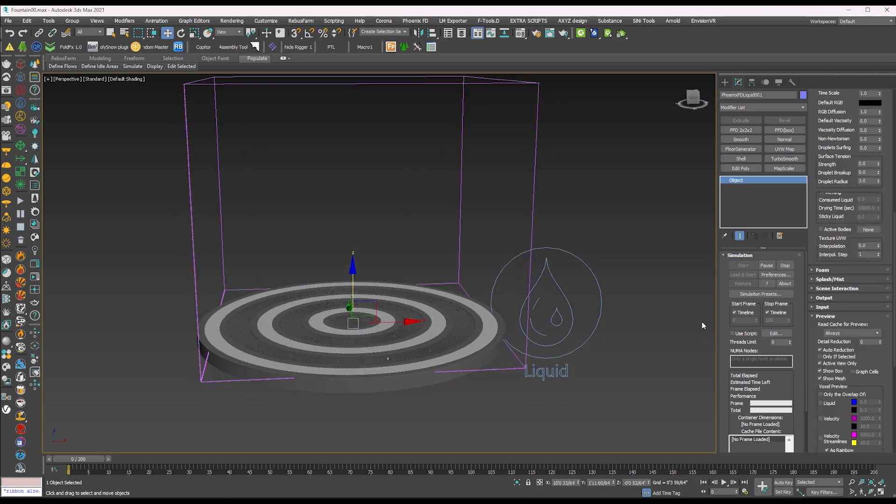
{"action": "left_click", "coordinate": [743, 265]}
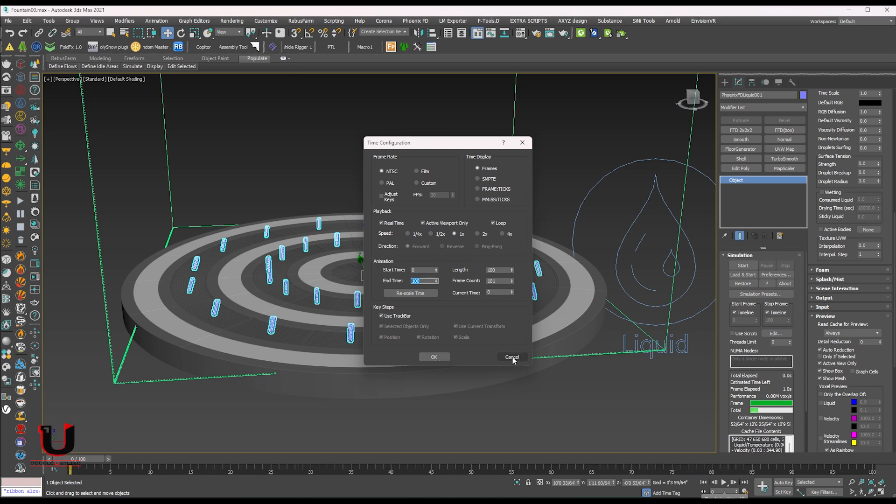
Set the Time Configuration end time to 100 frames and close the dialog.
{"action": "left_click", "coordinate": [511, 357]}
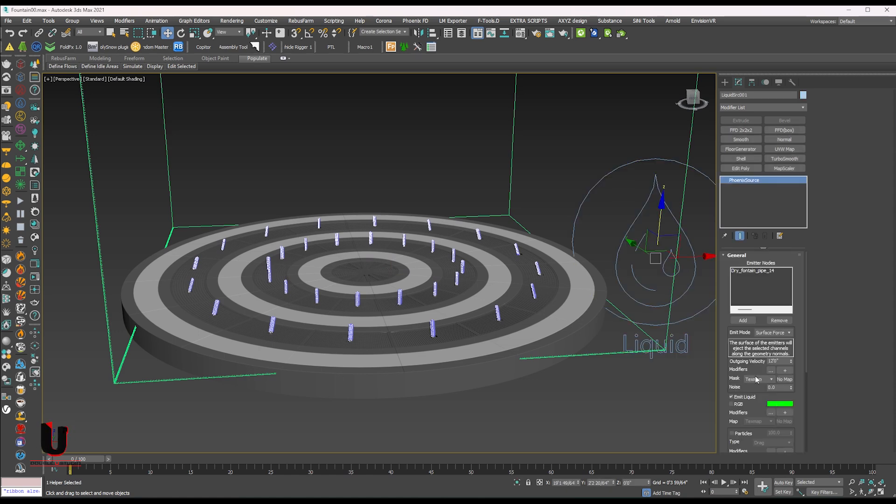
Enter a new Outgoing Velocity value on LiquidSrc001's General rollout.
{"action": "triple_click", "coordinate": [775, 361]}
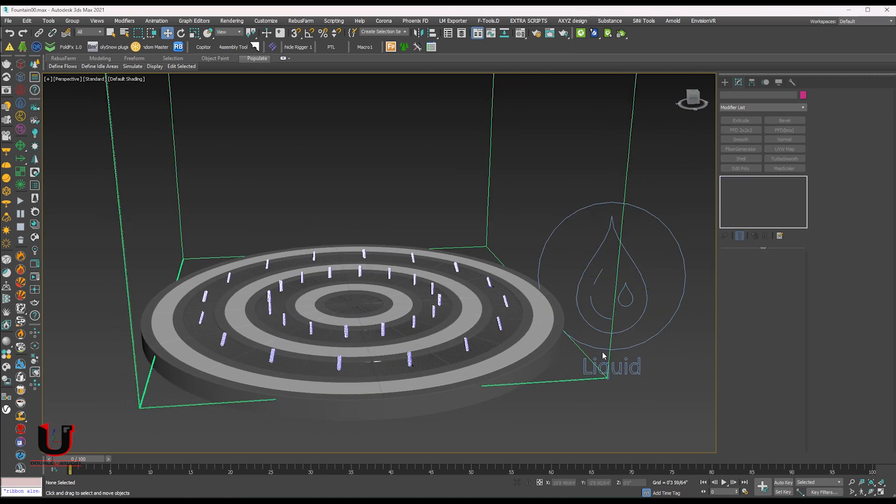
Set PhoenixFDLiquid001's Grid Scene Scale to 1.2 and start the simulation.
{"action": "left_click", "coordinate": [559, 380]}
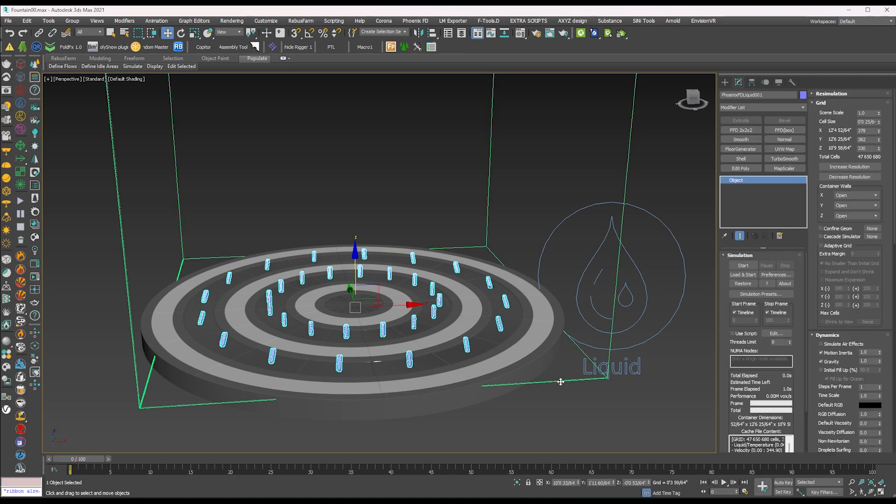
{"action": "mouse_move", "coordinate": [599, 364]}
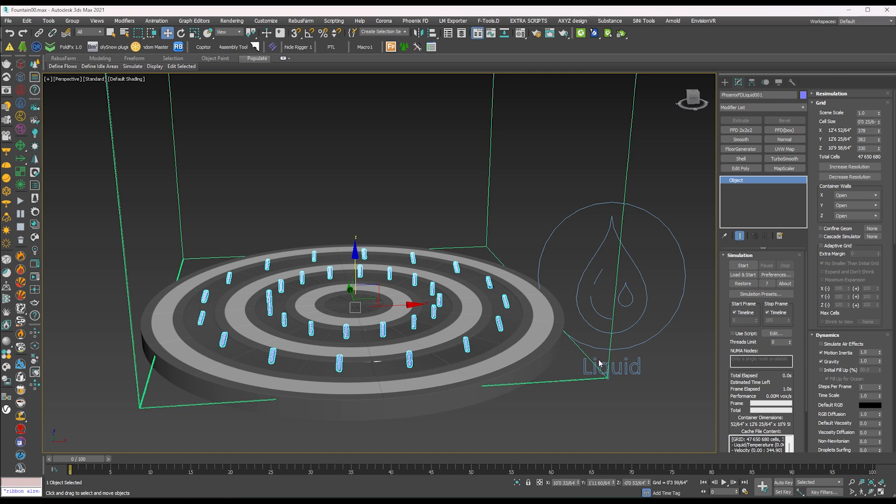
{"action": "mouse_move", "coordinate": [646, 232]}
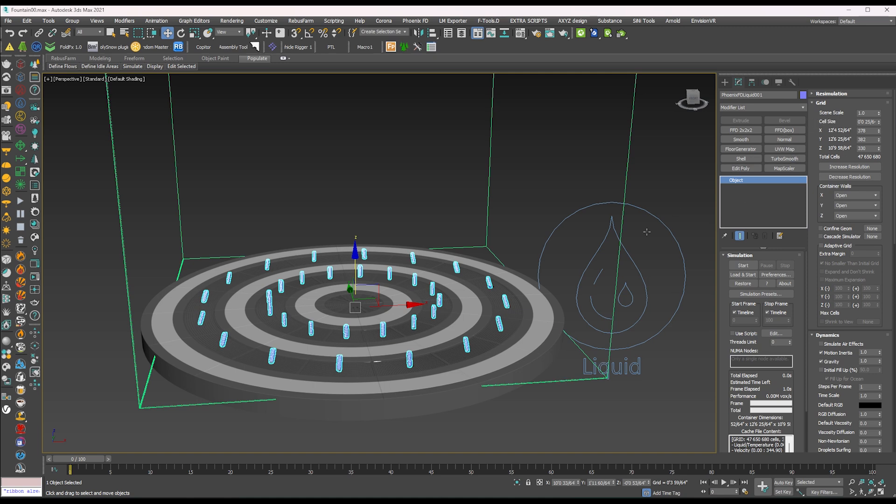
{"action": "left_click", "coordinate": [866, 112]}
{"action": "type", "text": "1.2"}
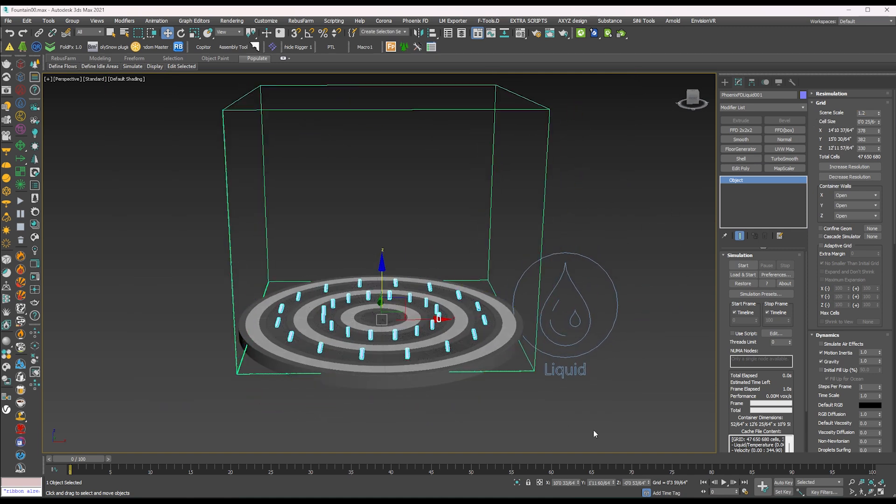
{"action": "left_click", "coordinate": [743, 265]}
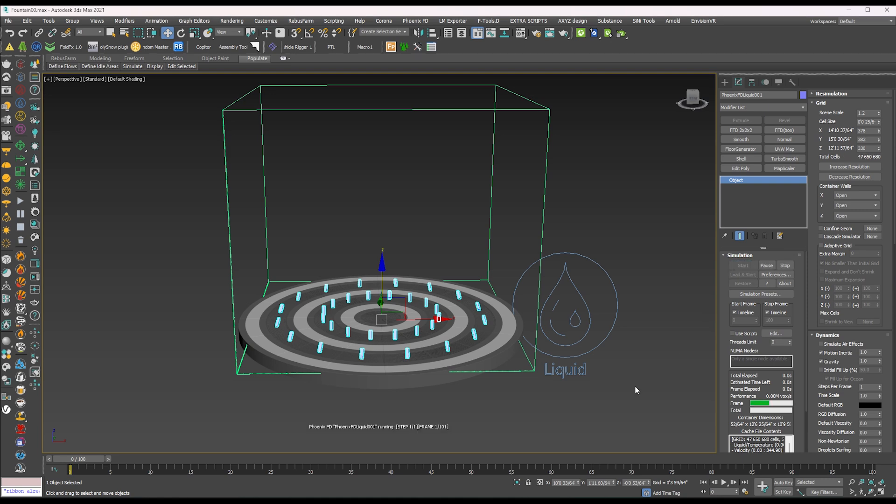